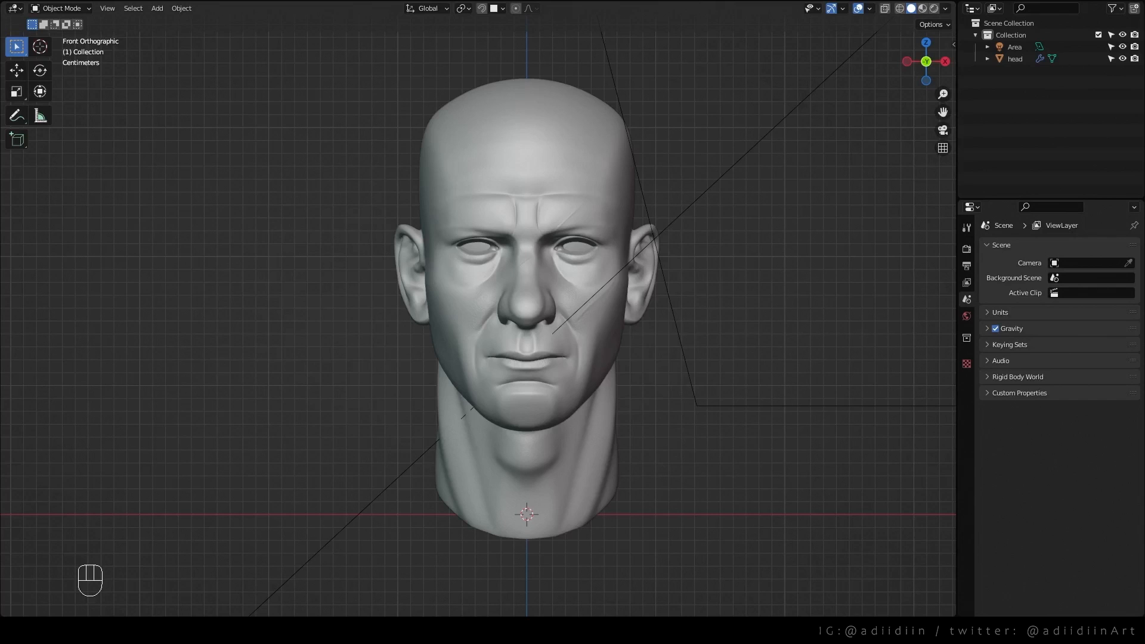
Select the head and add a single-vertex mesh object for hair guides
{"action": "left_click", "coordinate": [526, 293]}
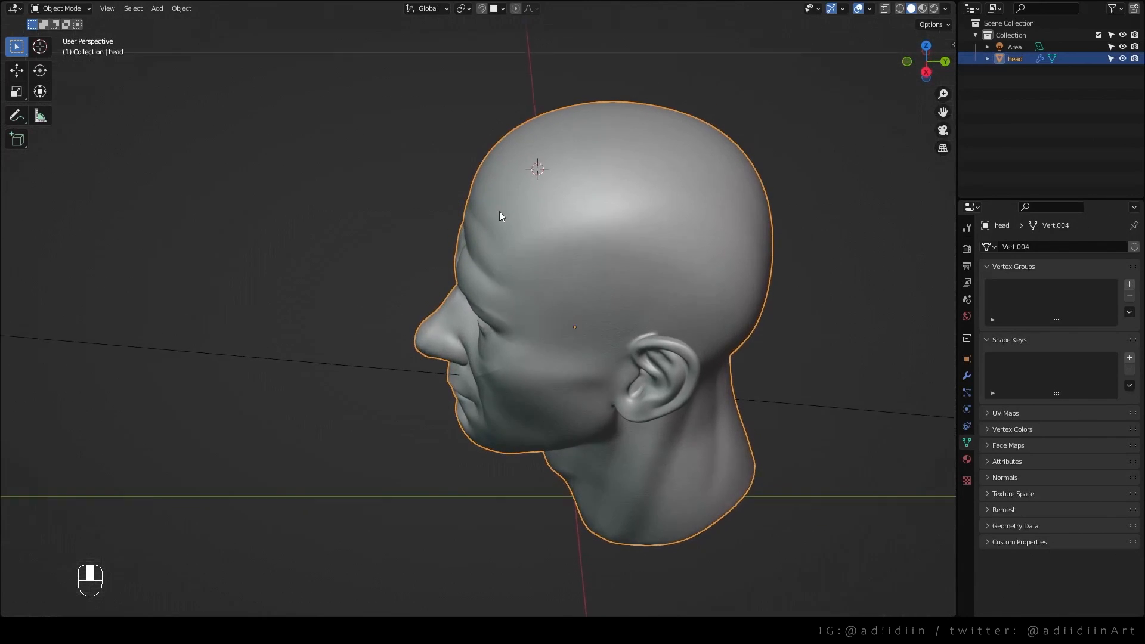
{"action": "key", "text": "shift+a"}
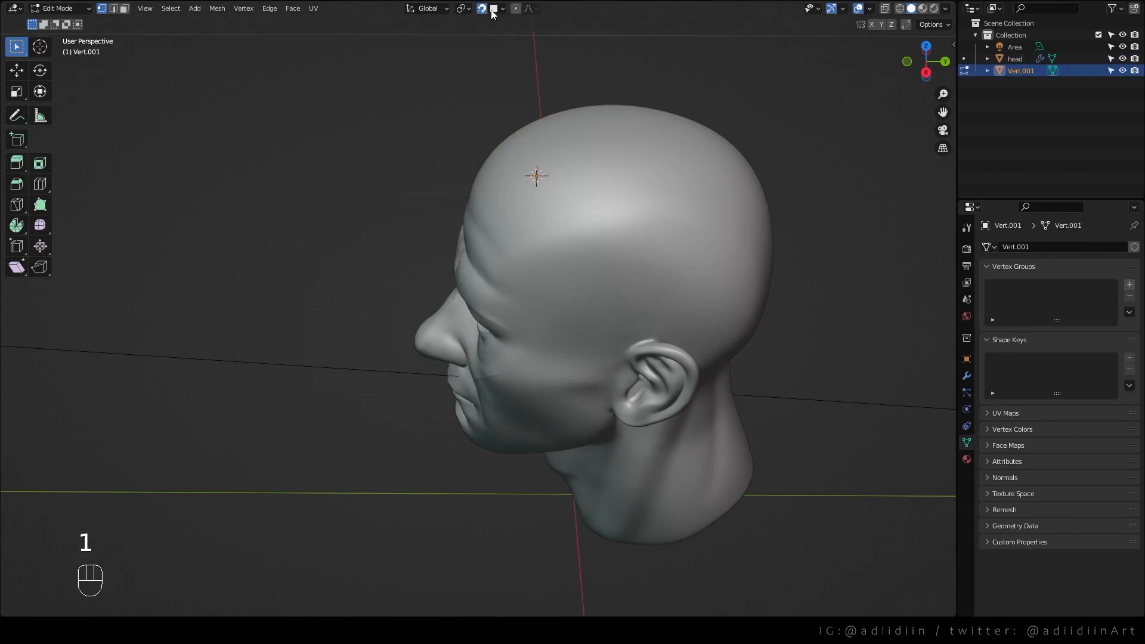
Enable face snapping onto the scalp and extrude the vertex into guide lines
{"action": "left_click", "coordinate": [494, 8]}
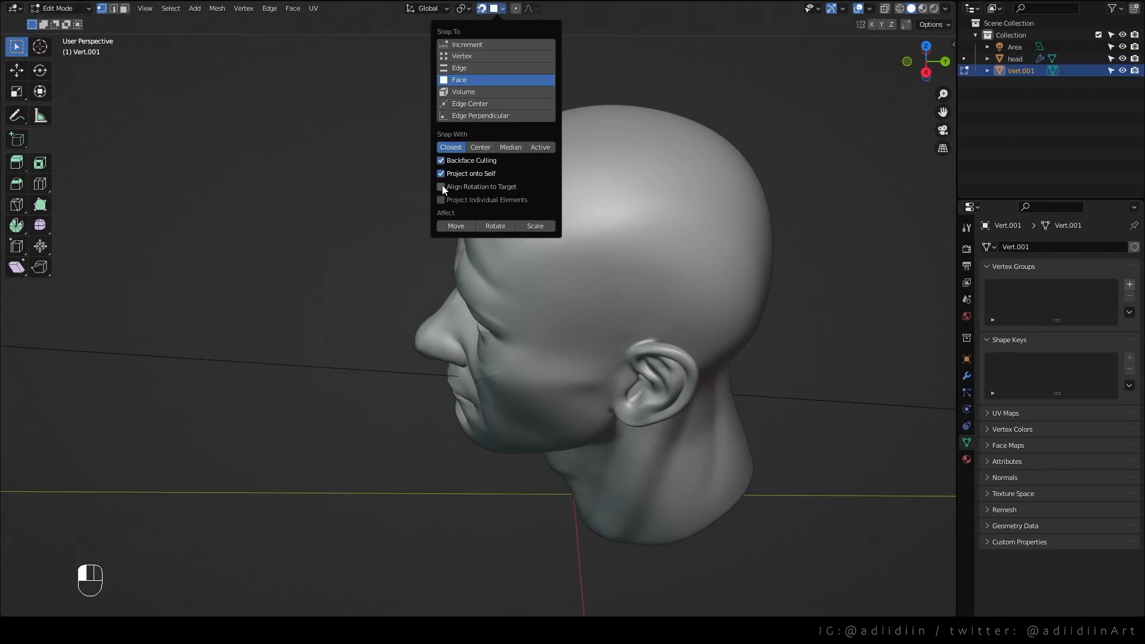
{"action": "key", "text": "e"}
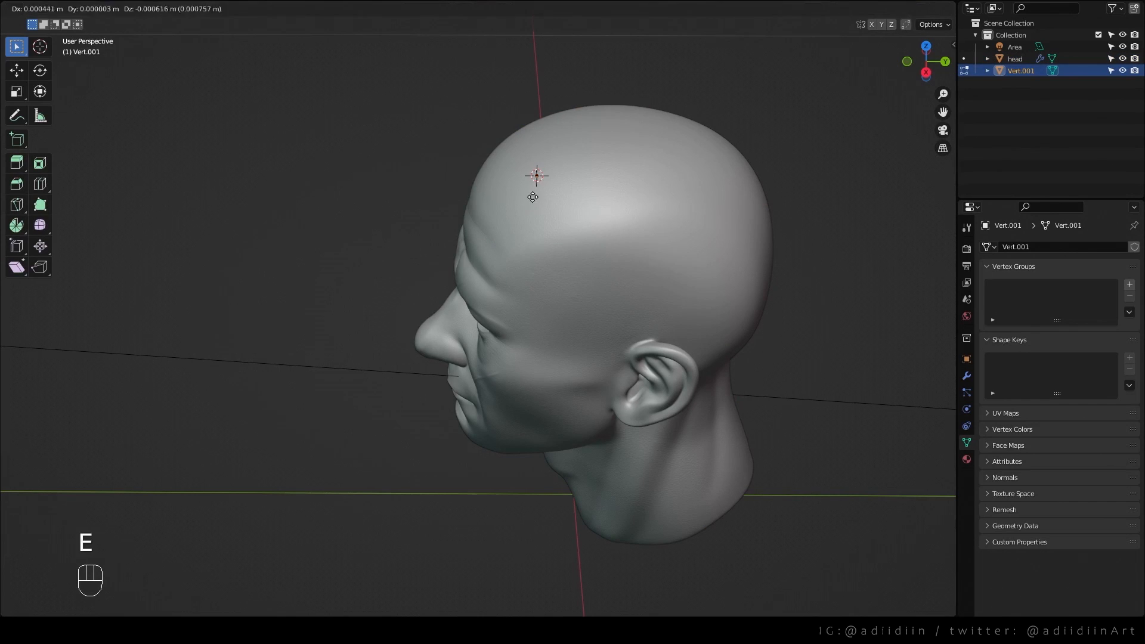
{"action": "key", "text": "e"}
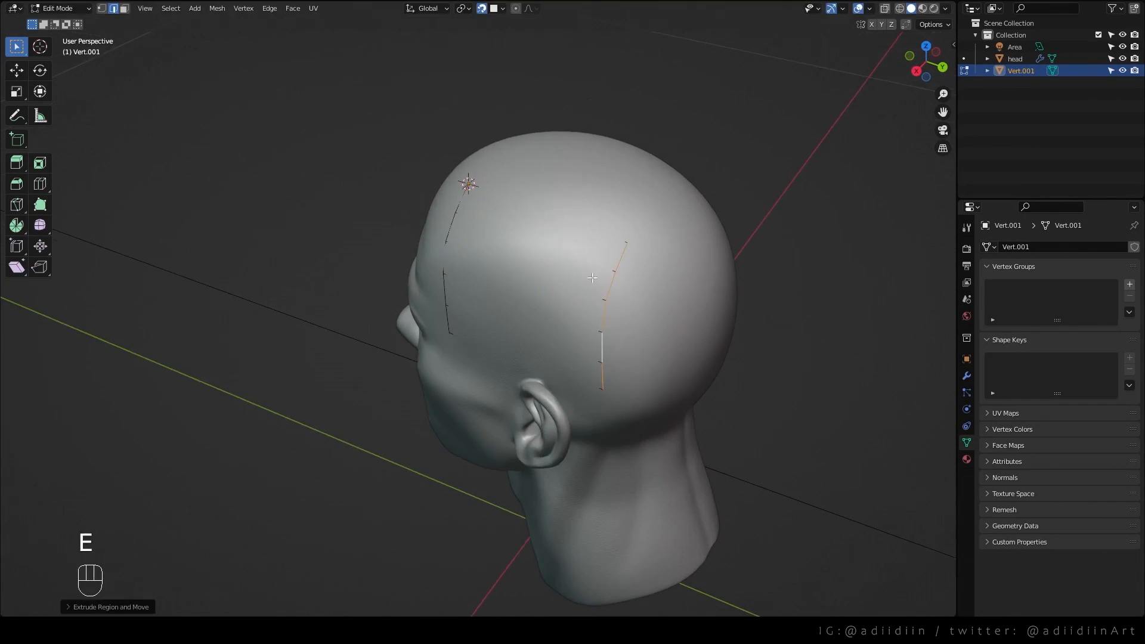
{"action": "key", "text": "ctrl+r"}
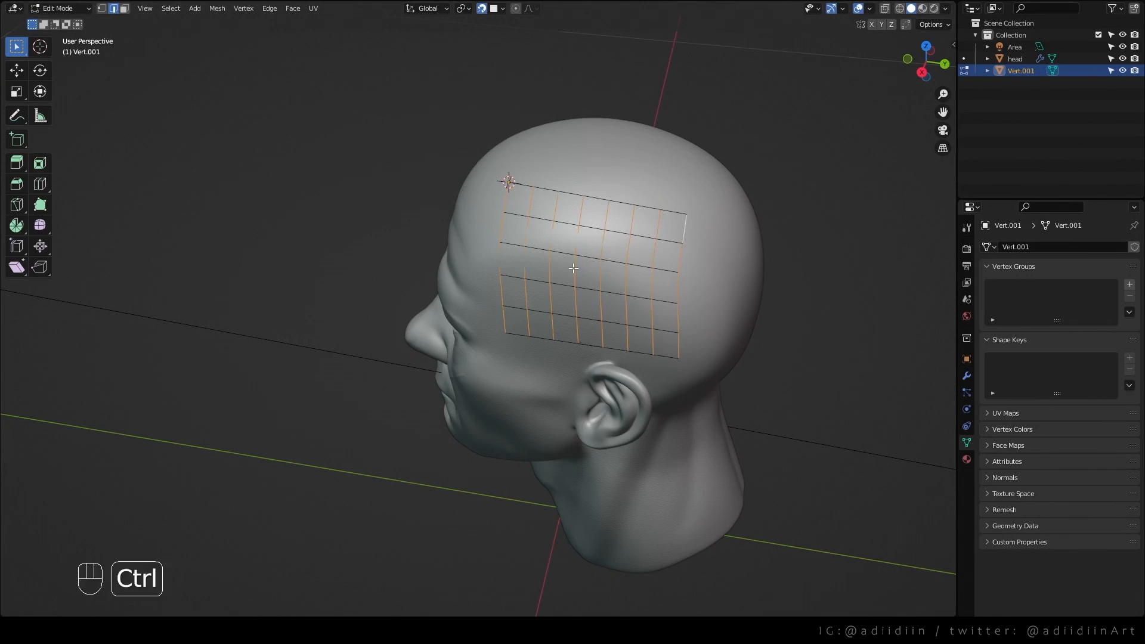
Delete the horizontal grid edges, leaving only the vertical strands
{"action": "key", "text": "x"}
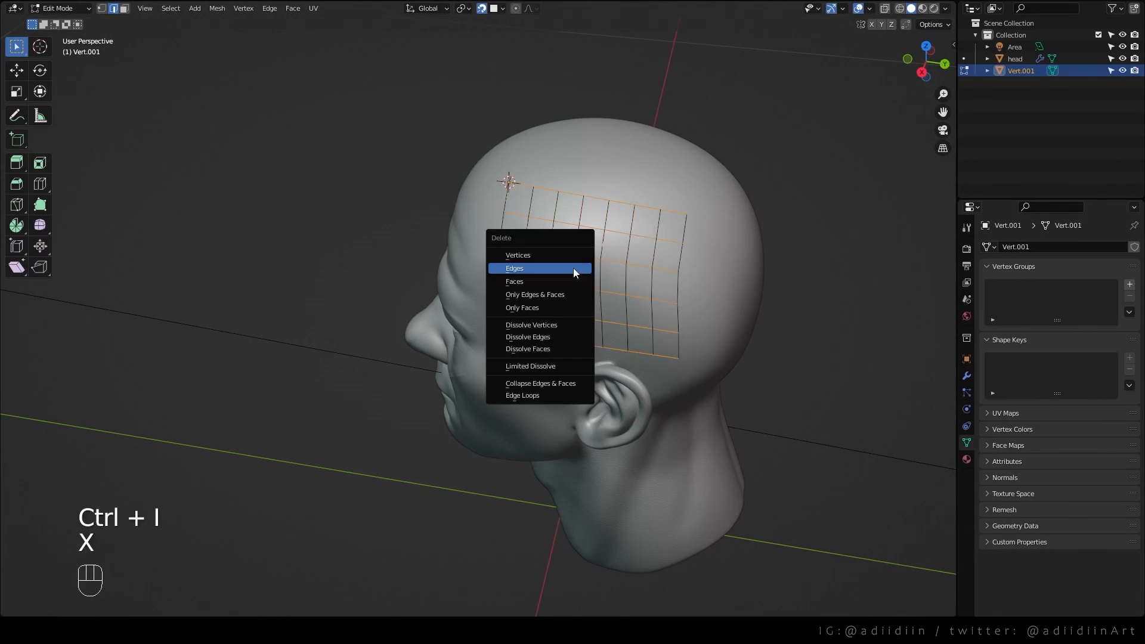
{"action": "left_click", "coordinate": [514, 268]}
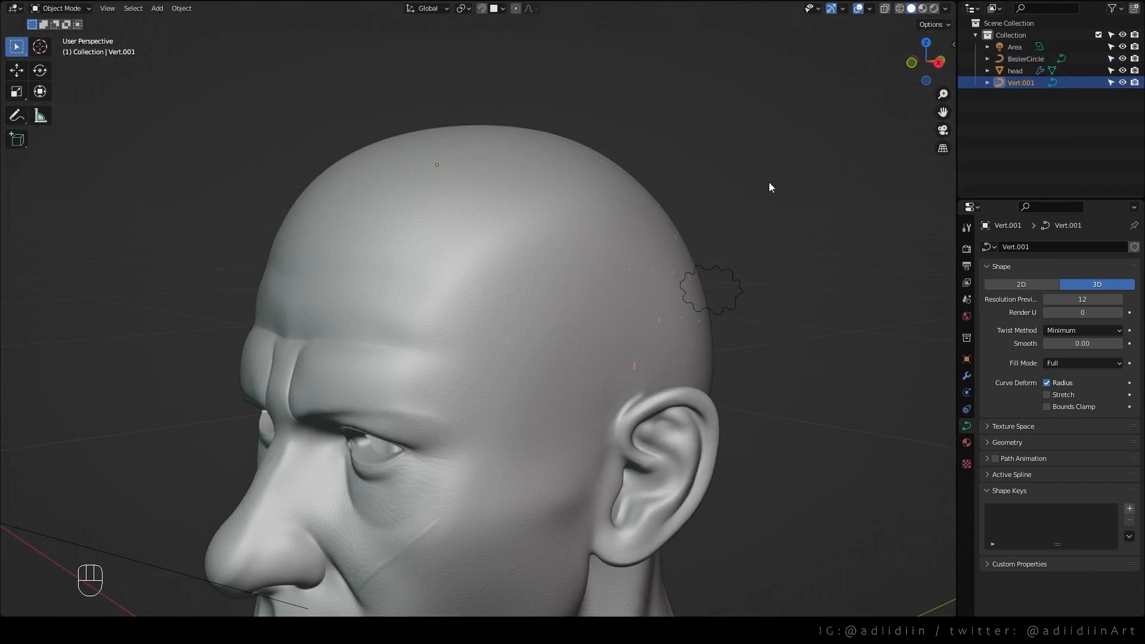
Set the curves' bevel to Object using the BezierCircle profile
{"action": "left_click", "coordinate": [1006, 442]}
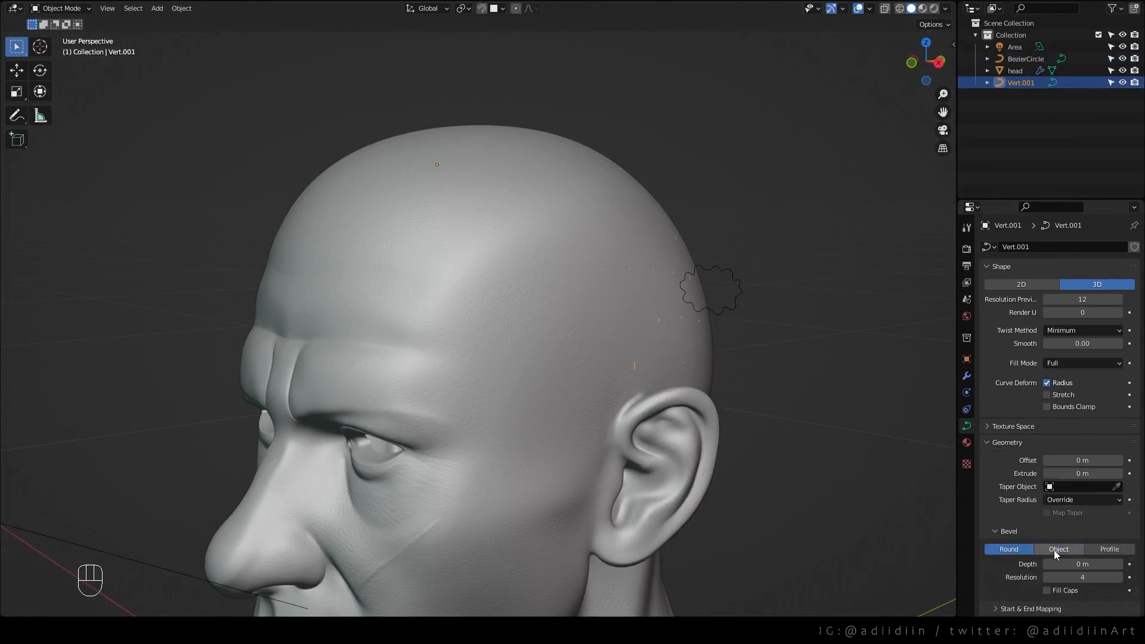
{"action": "left_click", "coordinate": [1058, 550]}
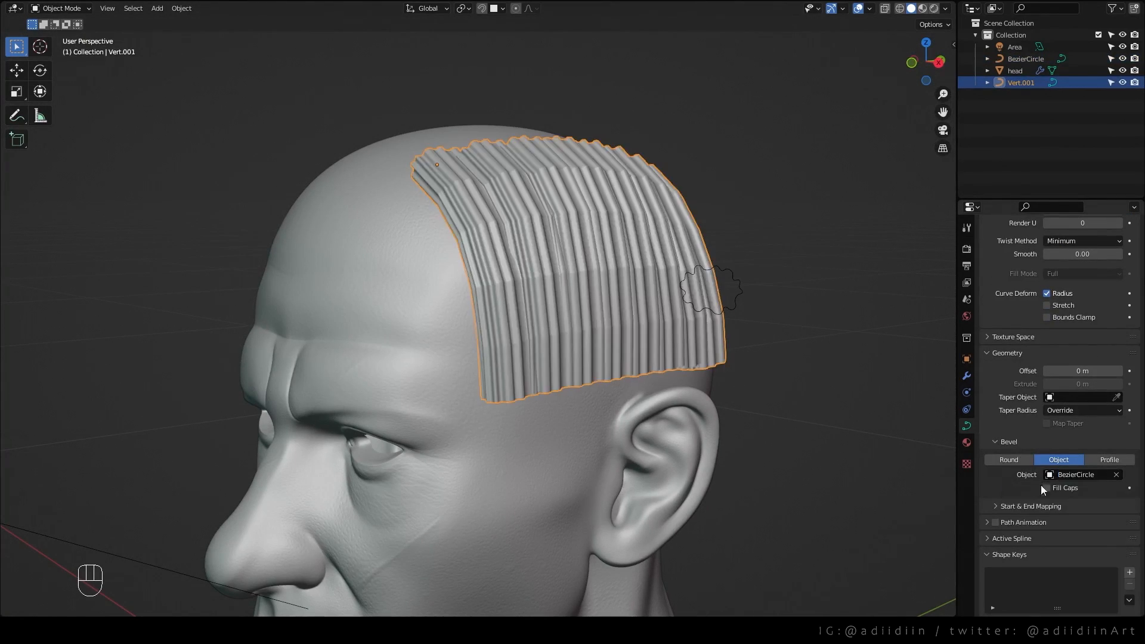
Shrink the curve radius at the strand tips so they taper to points
{"action": "key", "text": "Tab"}
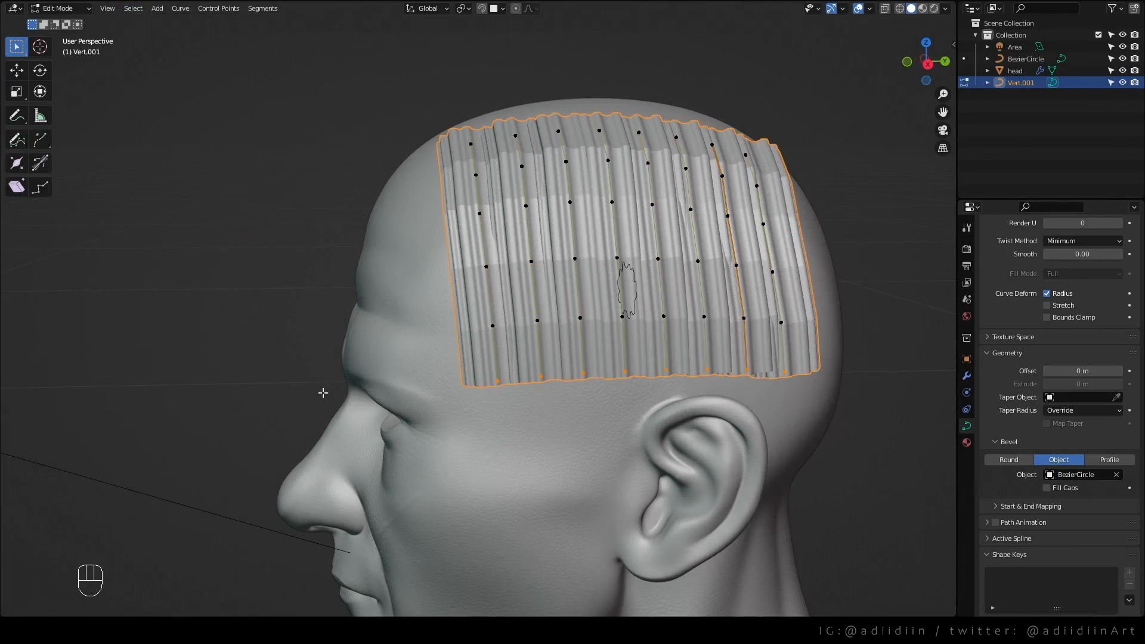
{"action": "key", "text": "alt+s"}
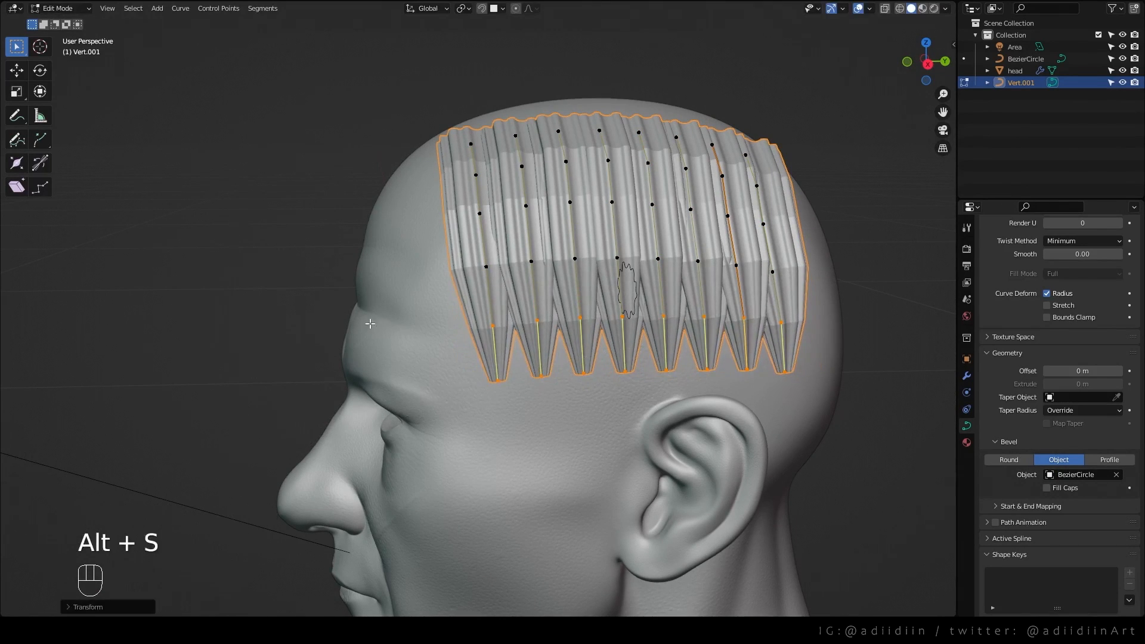
{"action": "left_click", "coordinate": [133, 8]}
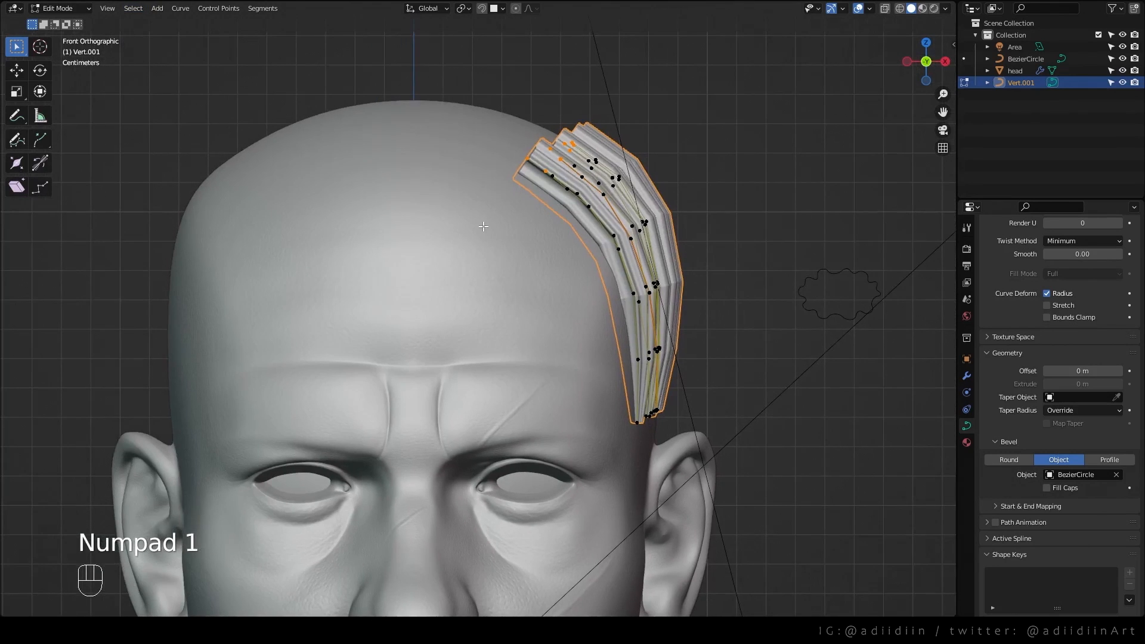
{"action": "key", "text": "Tab"}
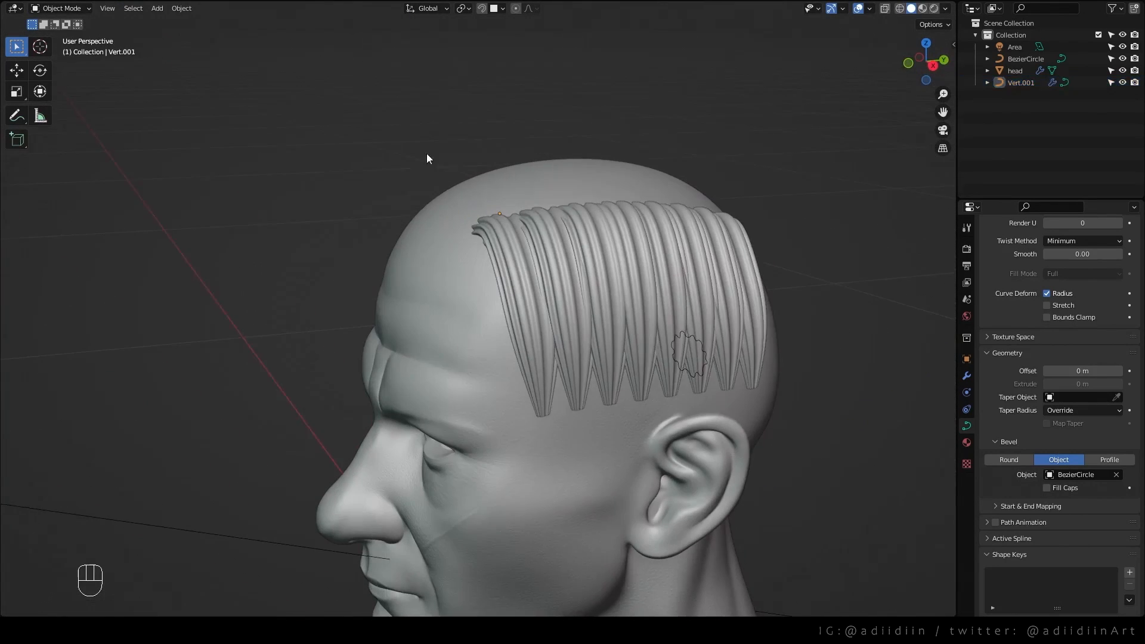
Hide the curves and convert the hairParticles copy into a mesh
{"action": "left_click", "coordinate": [1025, 82]}
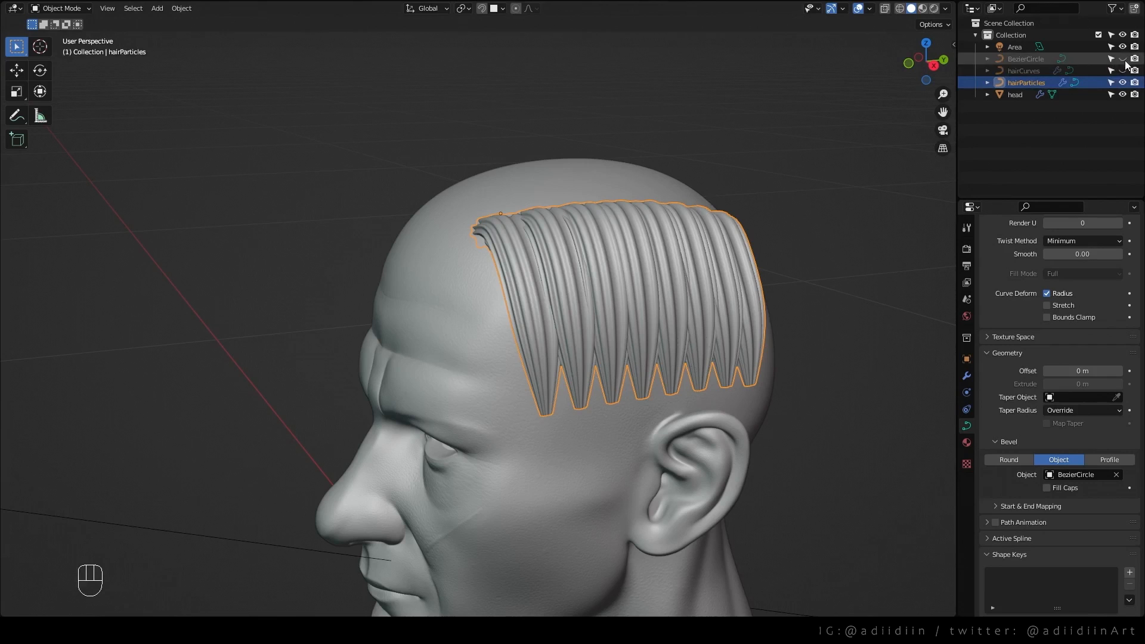
{"action": "left_click", "coordinate": [1122, 59]}
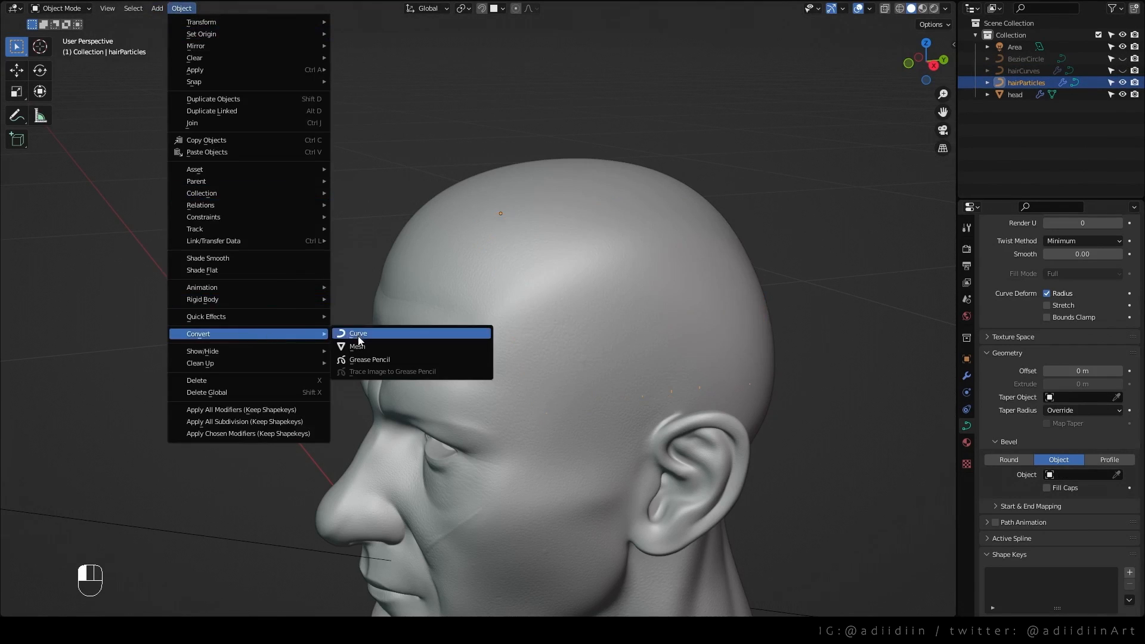
{"action": "left_click", "coordinate": [359, 346]}
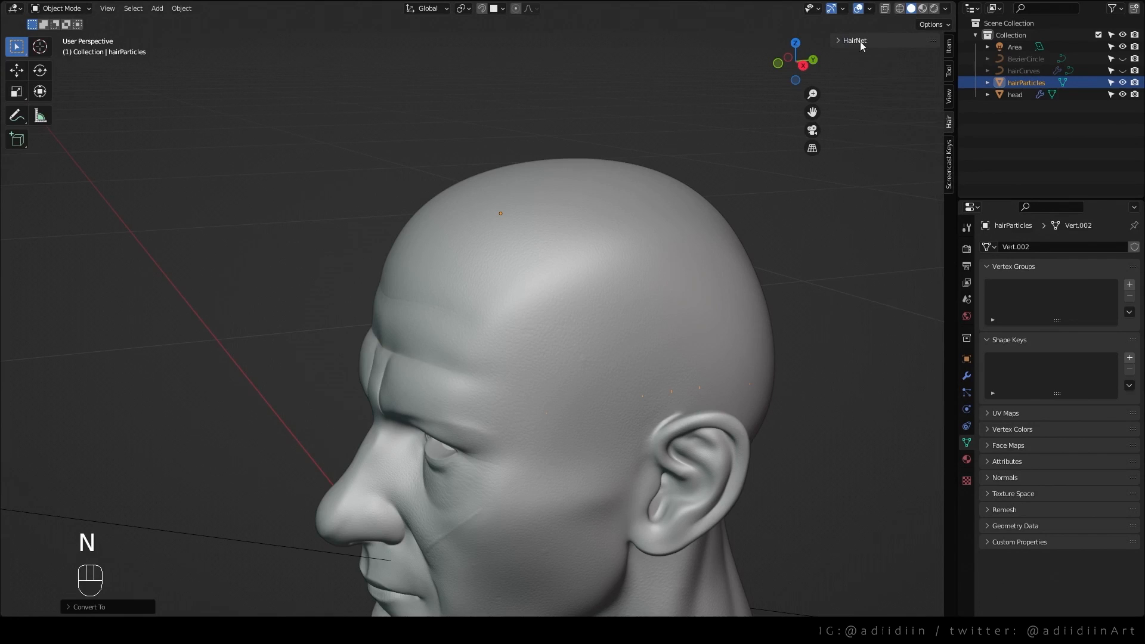
Grow particle hair from the strip mesh through the HairNet panel
{"action": "left_click", "coordinate": [839, 40]}
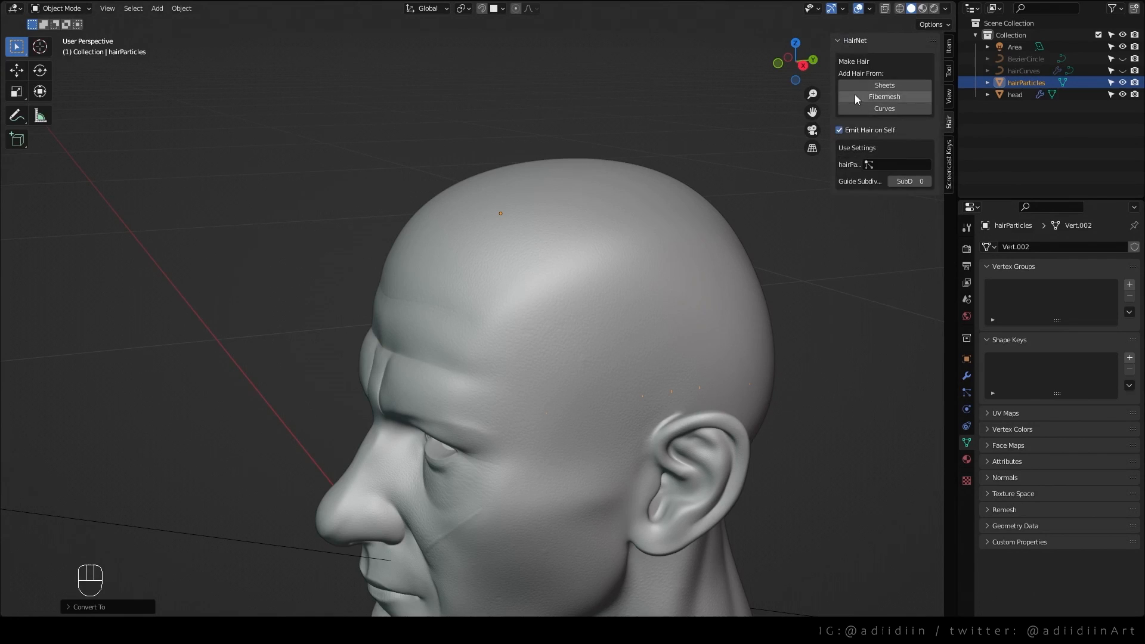
{"action": "left_click", "coordinate": [883, 108]}
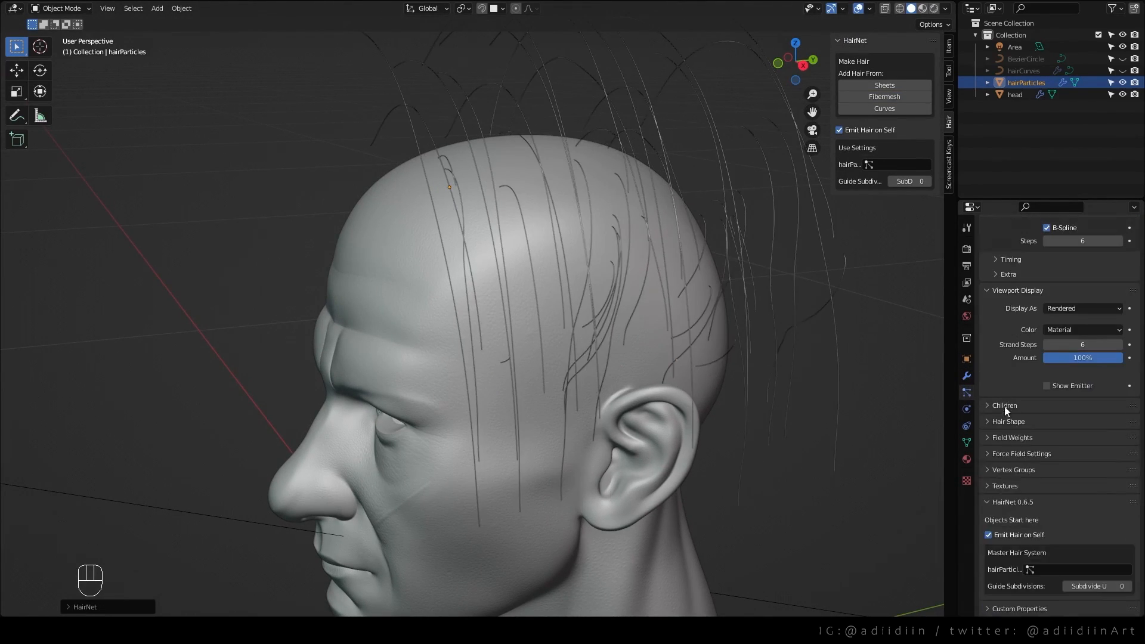
Enable Simple child strands and adjust their clumping and roughness settings
{"action": "left_click", "coordinate": [1057, 311]}
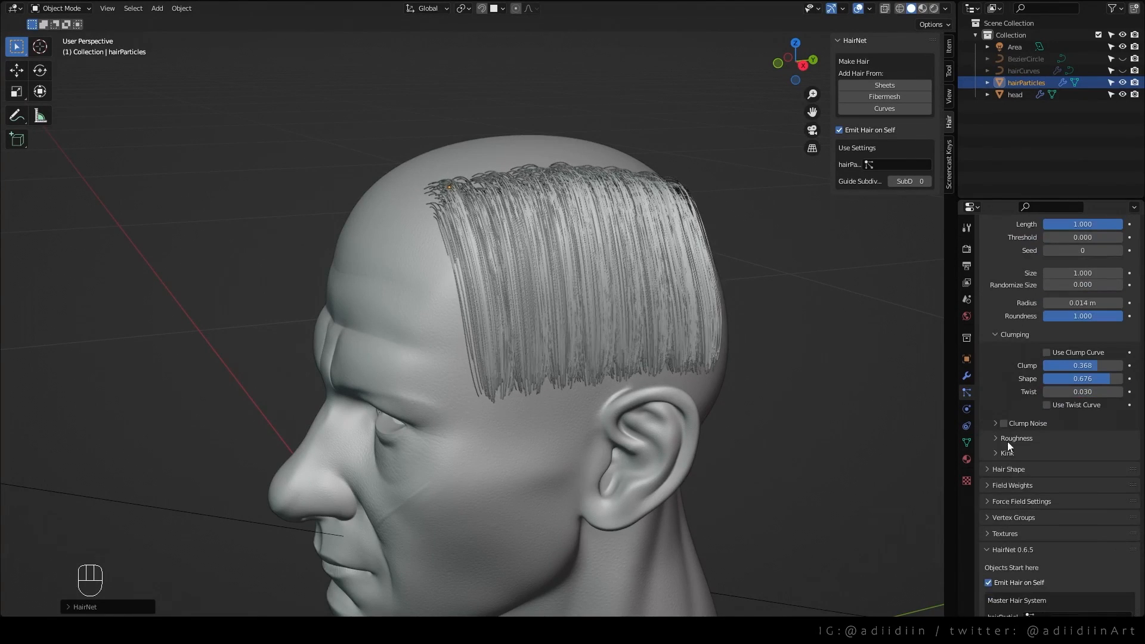
{"action": "left_click", "coordinate": [1015, 437]}
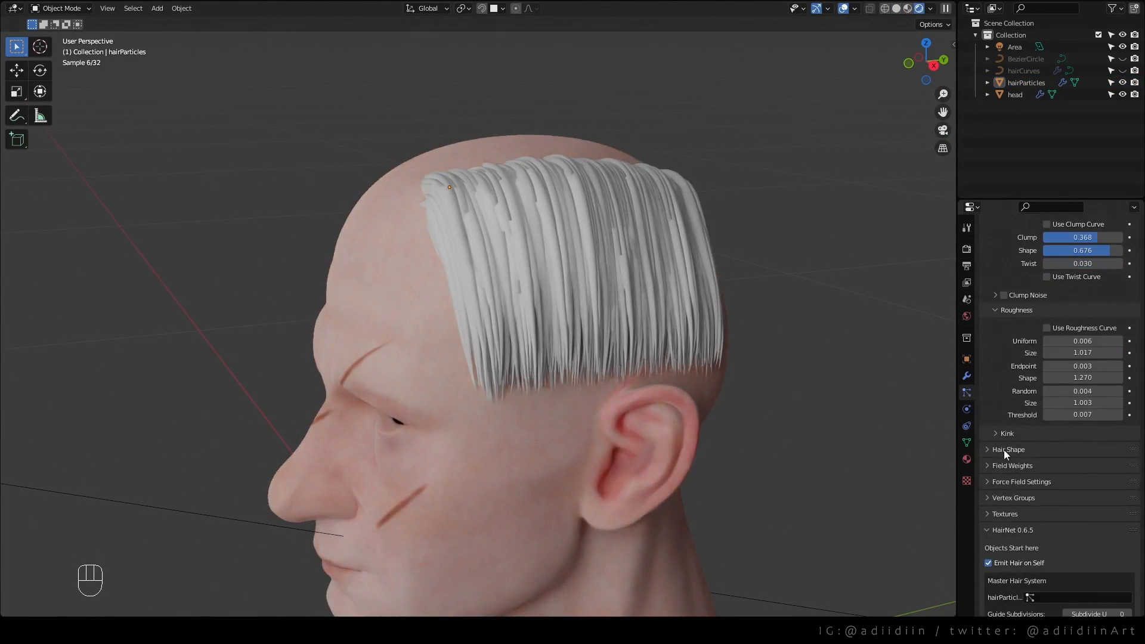
{"action": "left_click", "coordinate": [1008, 449]}
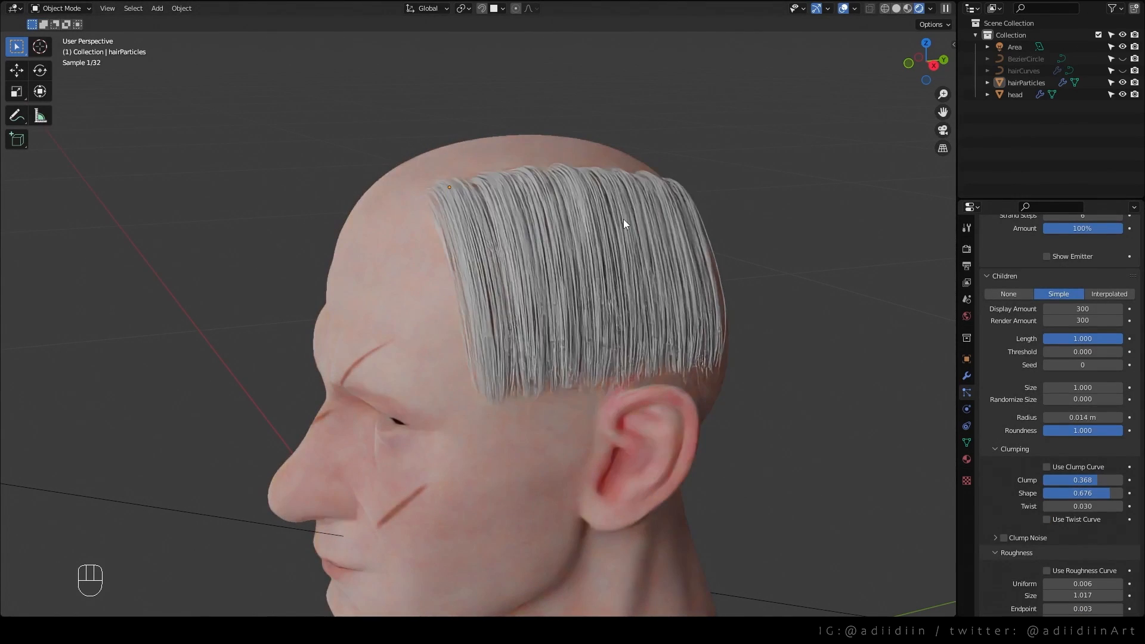
Add a ColorRamp node to the brown Principled Hair material
{"action": "key", "text": "shift+a"}
{"action": "type", "text": "co"}
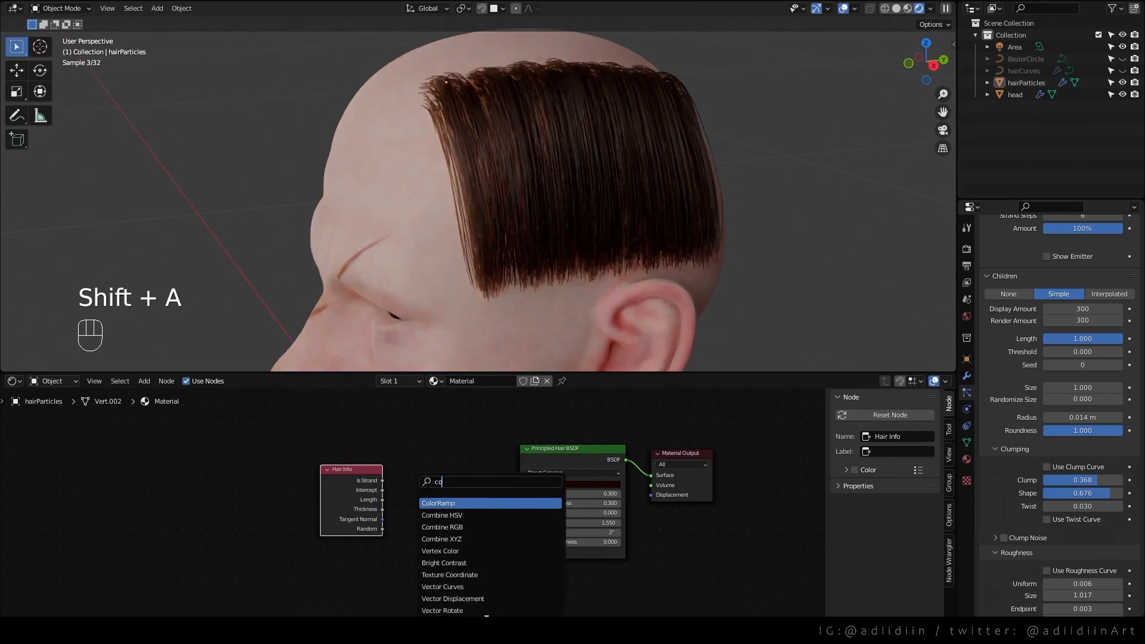
{"action": "left_click", "coordinate": [439, 503]}
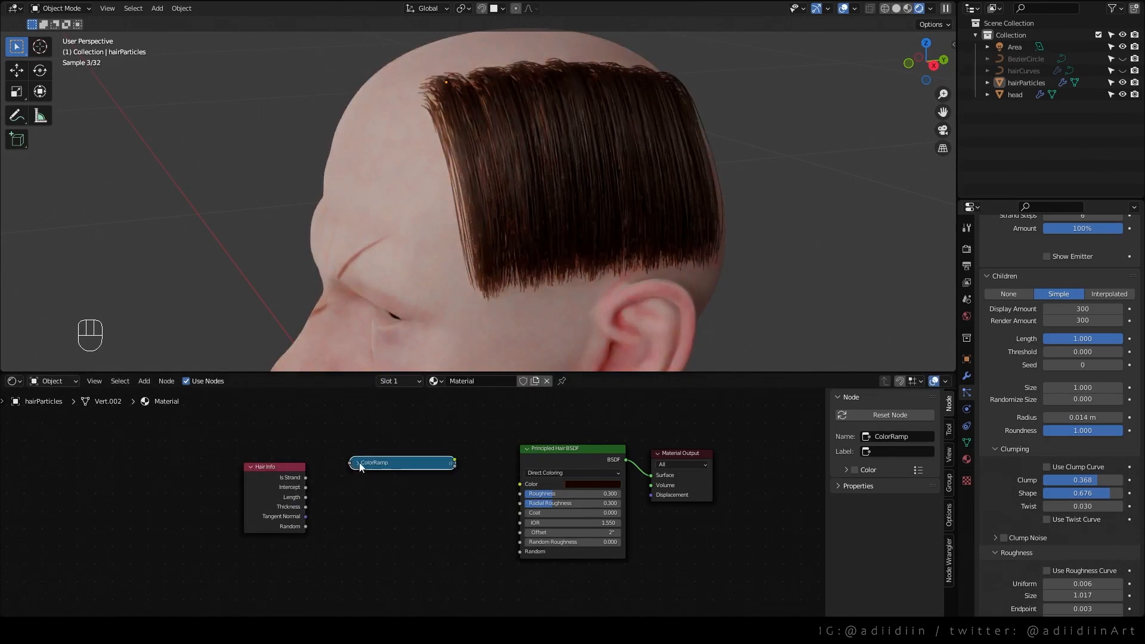